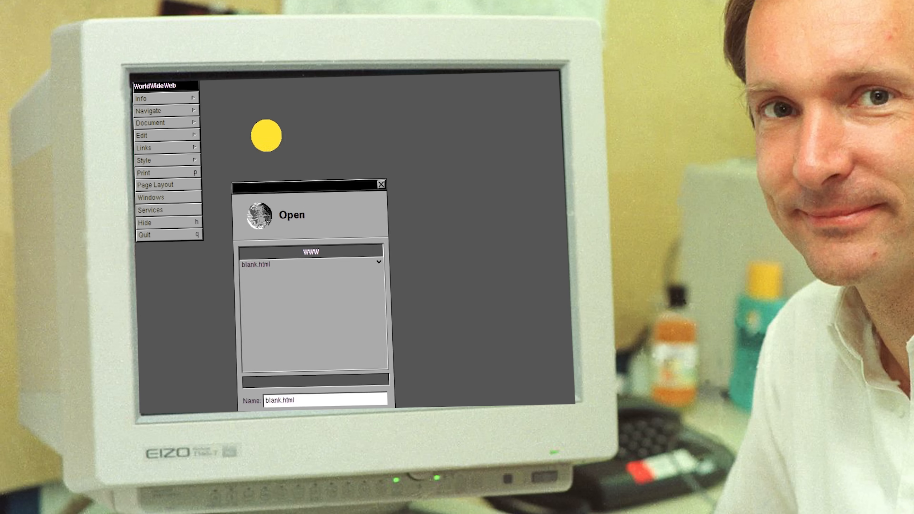
Title the page My First Website and add a meta description with content "yay!"
left_click(142, 134)
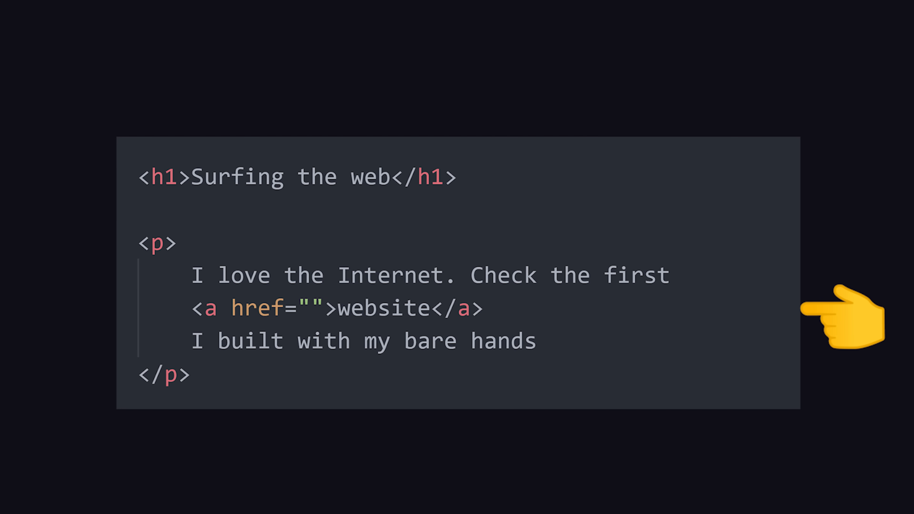
type("http://completebamboo.com")
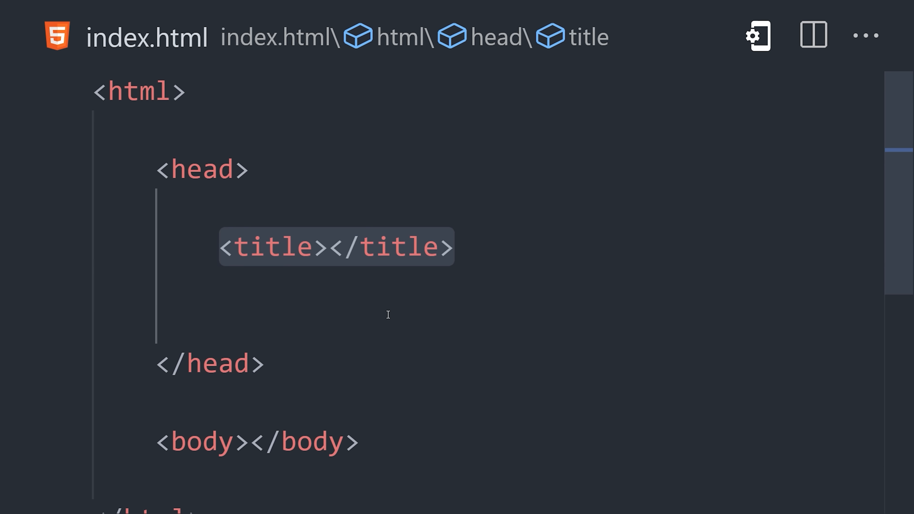
type("My First Website")
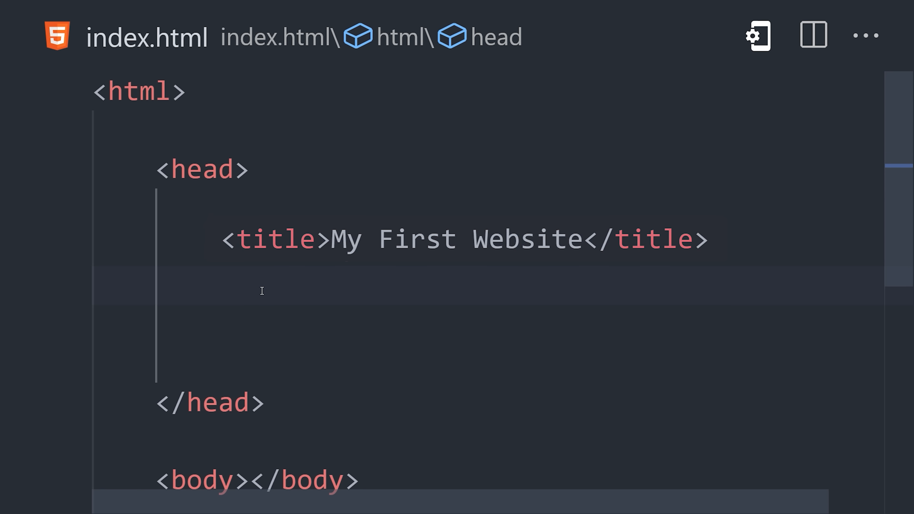
type("<meta name=\"description\" content=\"yay!\">")
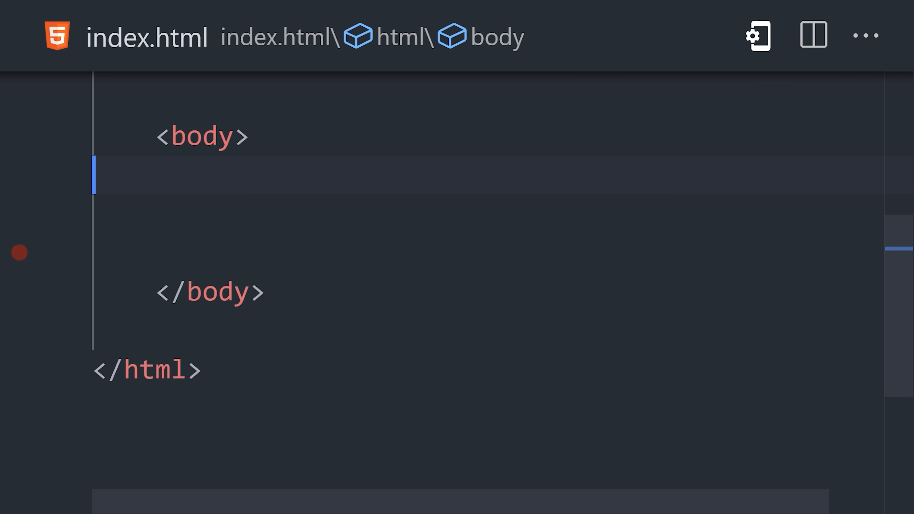
Add an h1 heading and a paragraph reading 'Look mom, I built a website 🙌'
type("h1>HTML is awesome!</h1>")
type("<p></p>")
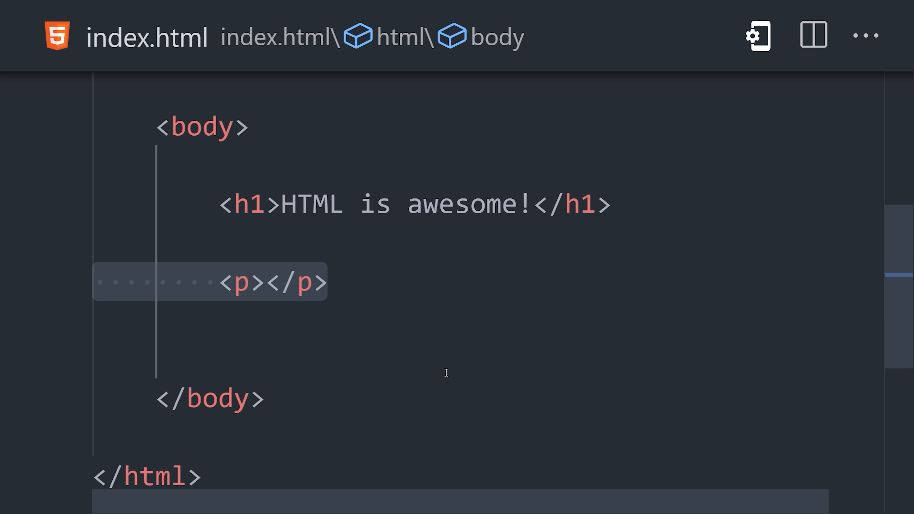
type("Look mom, I built a website 🙌")
type("<img />")
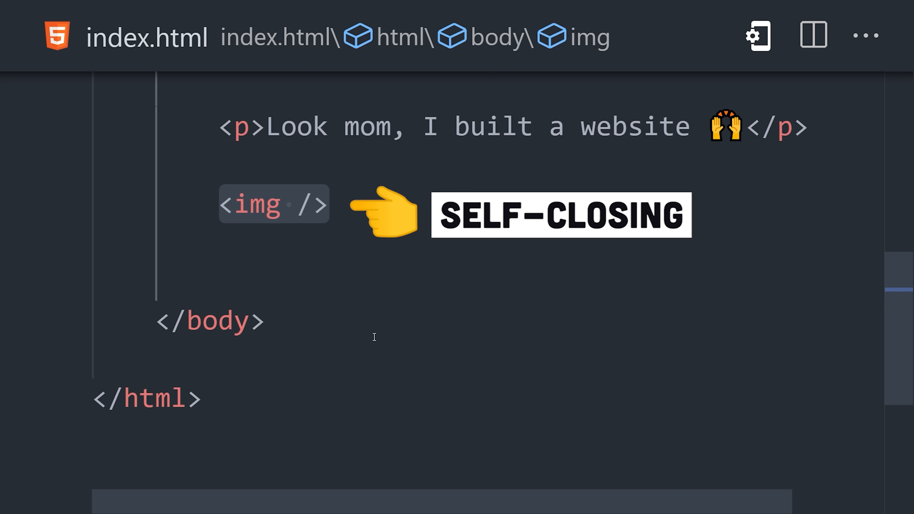
Add the bamboo.png image with alt text 'bamboo shoot', then an empty <a> link
type("src=\"bamboo.png\"")
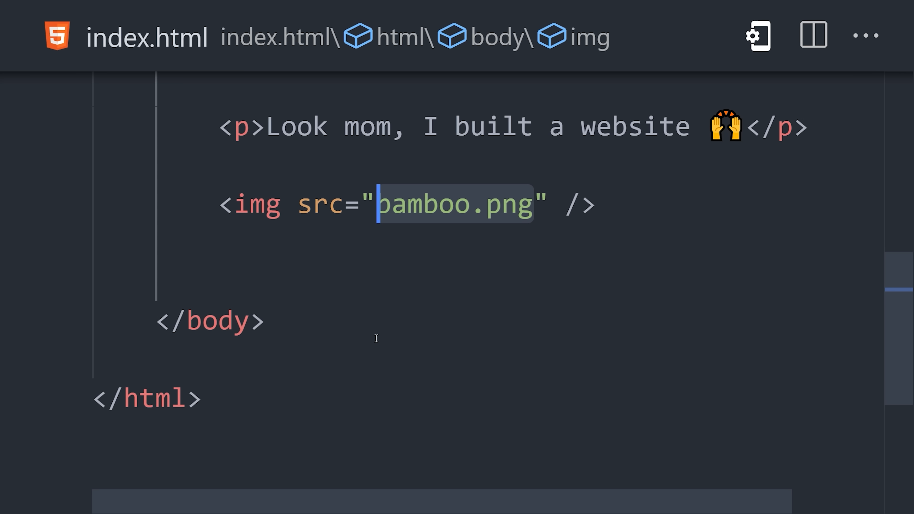
type("alt=\"\"")
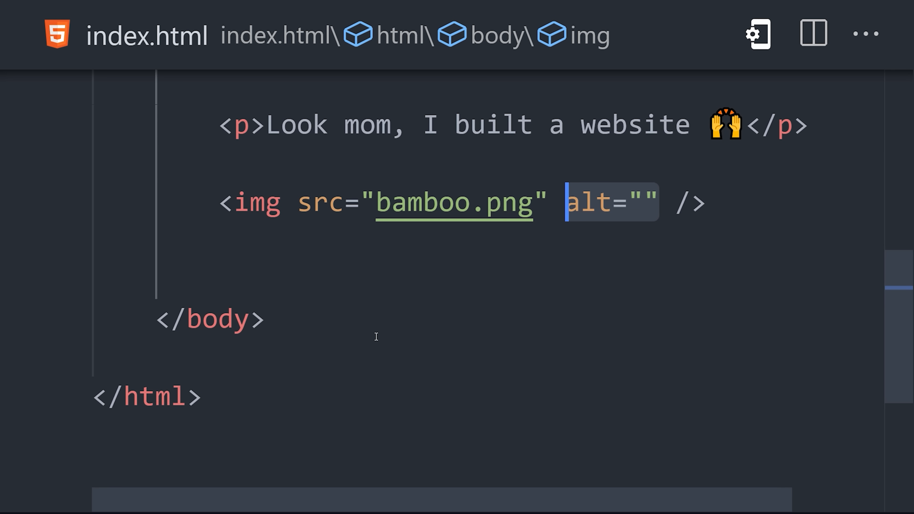
type("bamboo shoot")
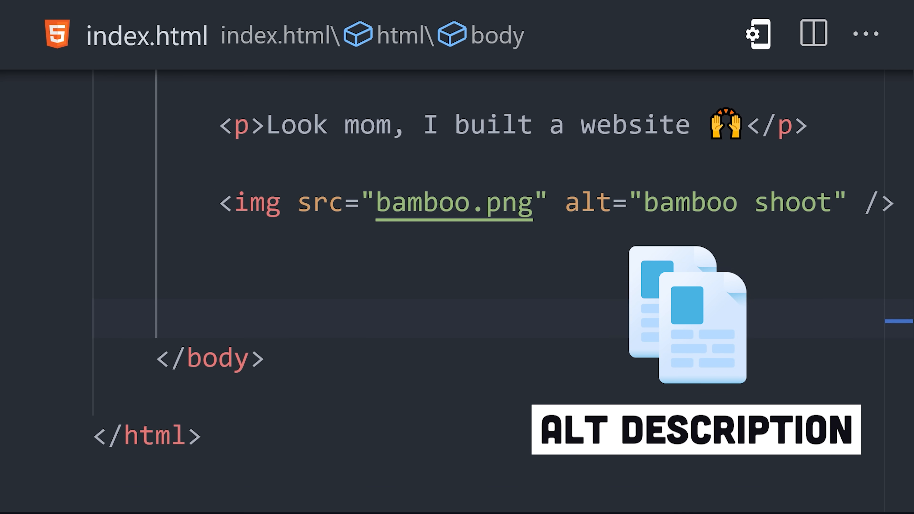
type("<a></a>")
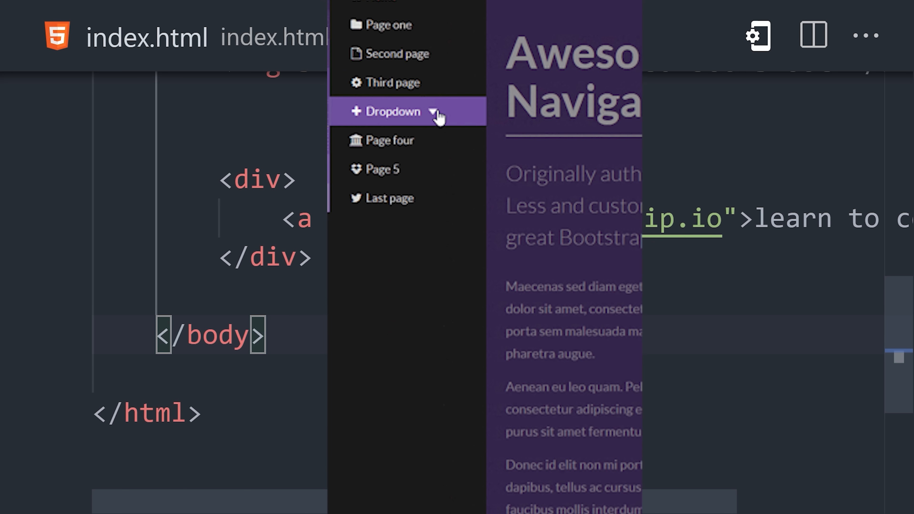
Bring up the Explorer context-menu actions for index.html
left_click(391, 111)
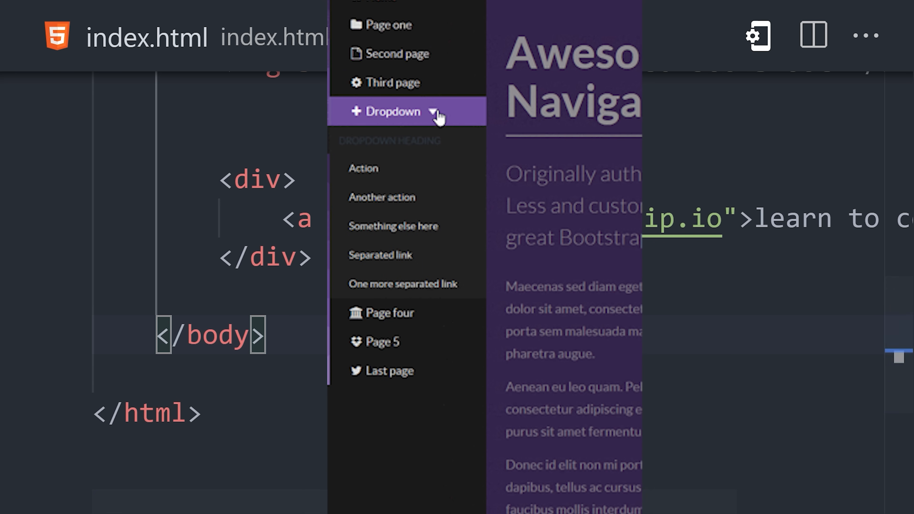
right_click(135, 140)
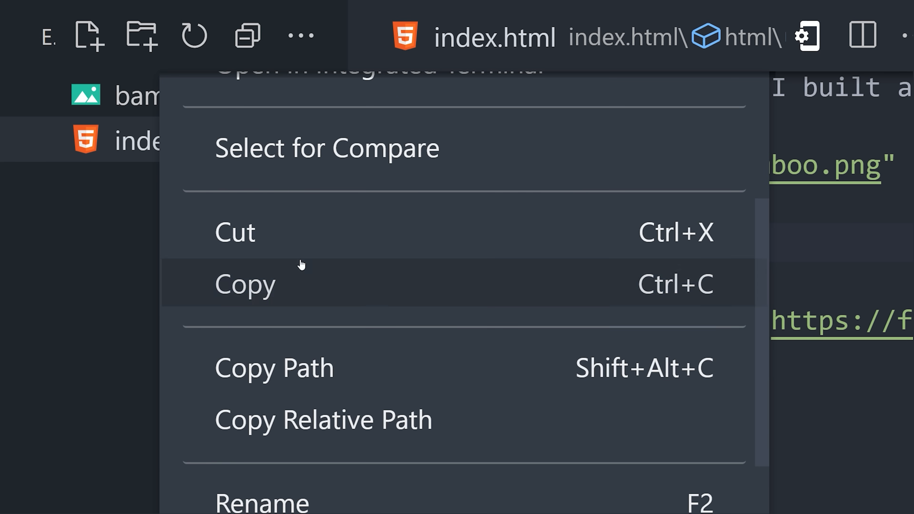